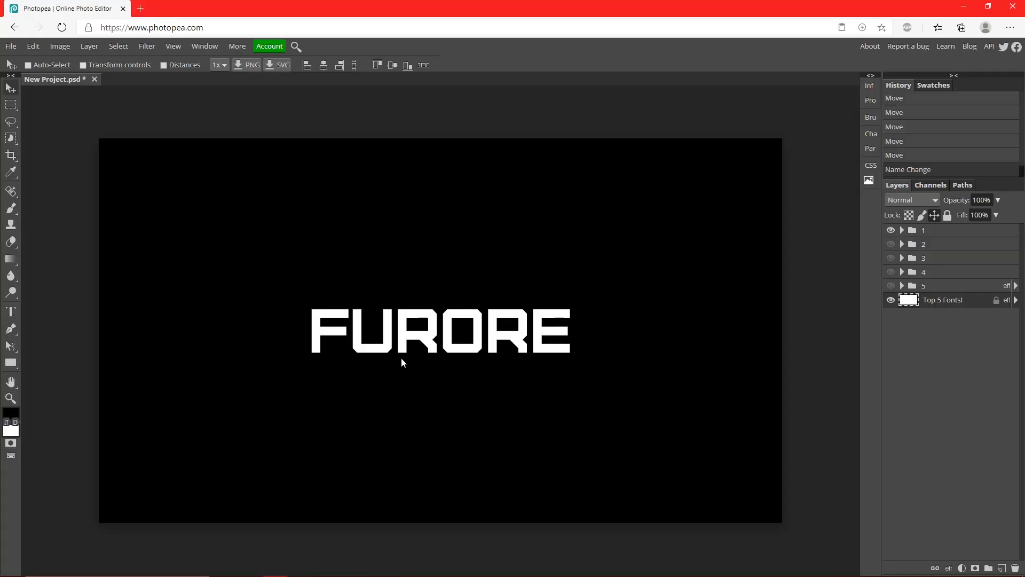
mouse_move(533, 387)
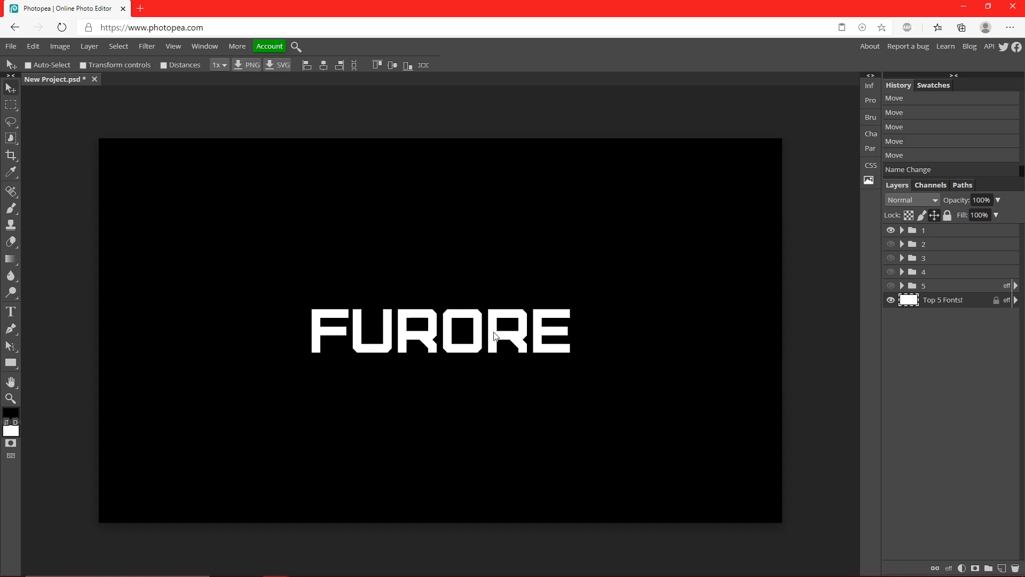
mouse_move(418, 351)
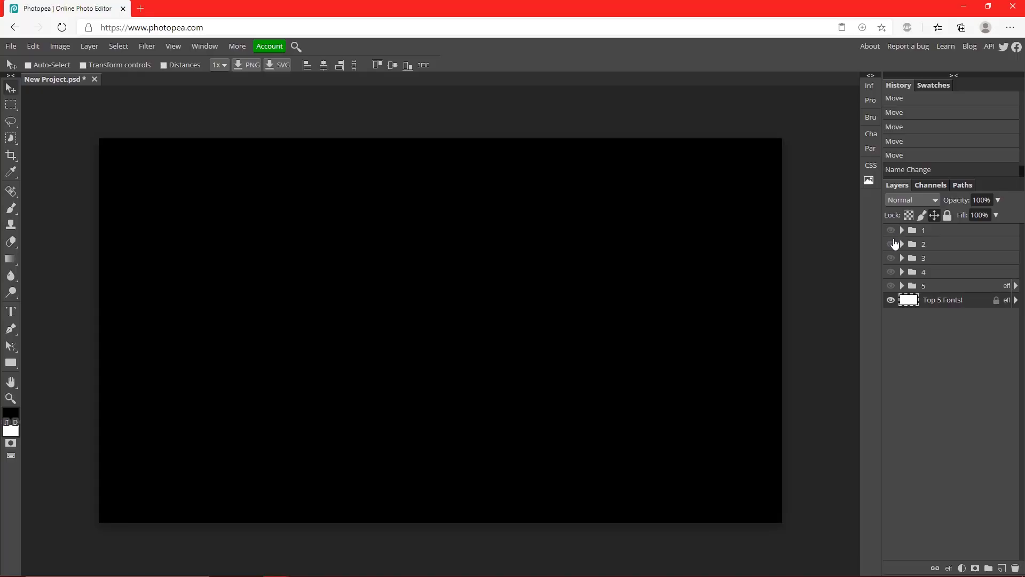
Make group 2 visible so DUPLEXIDE shows on the black canvas
left_click(891, 244)
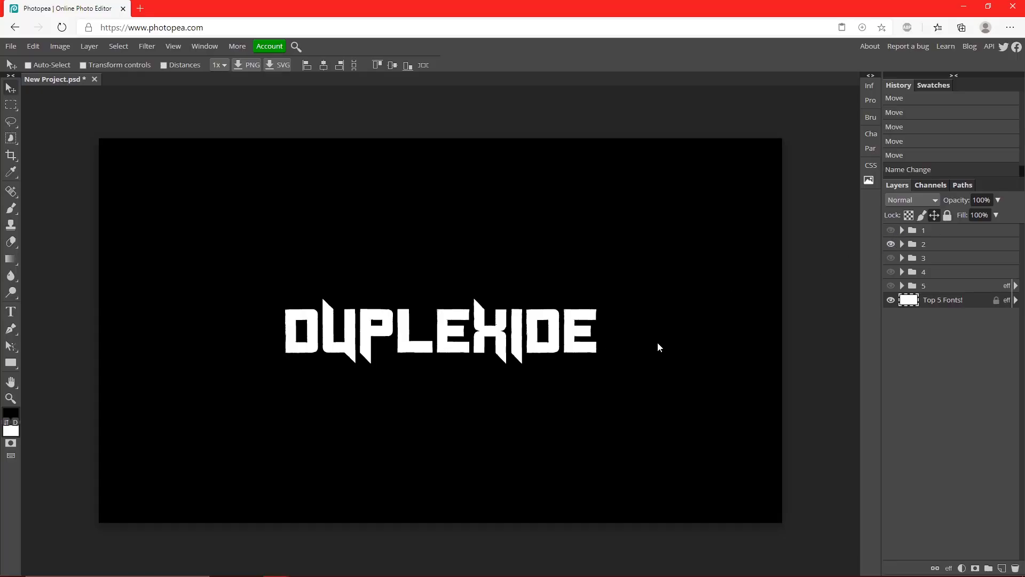
mouse_move(387, 87)
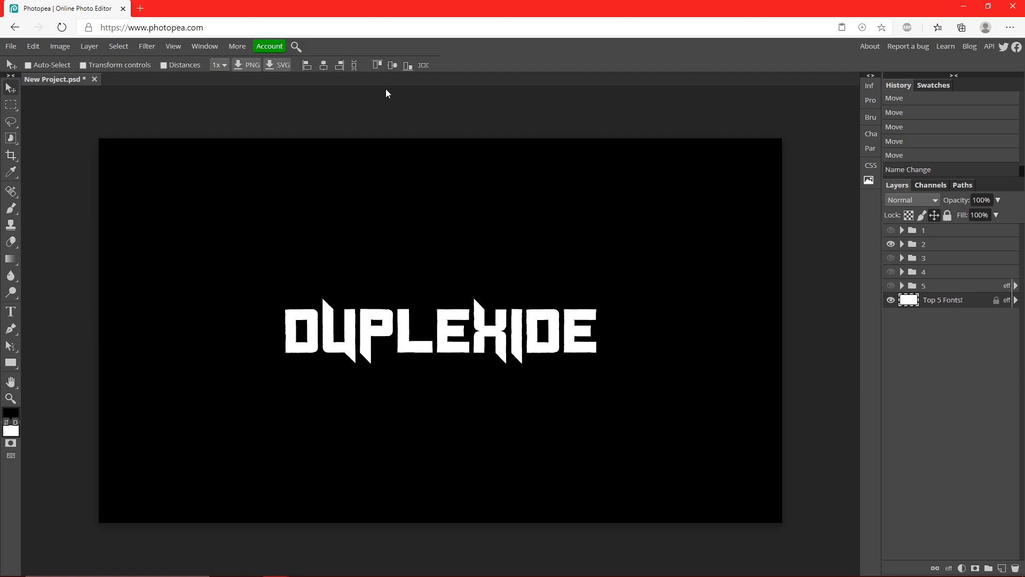
mouse_move(352, 369)
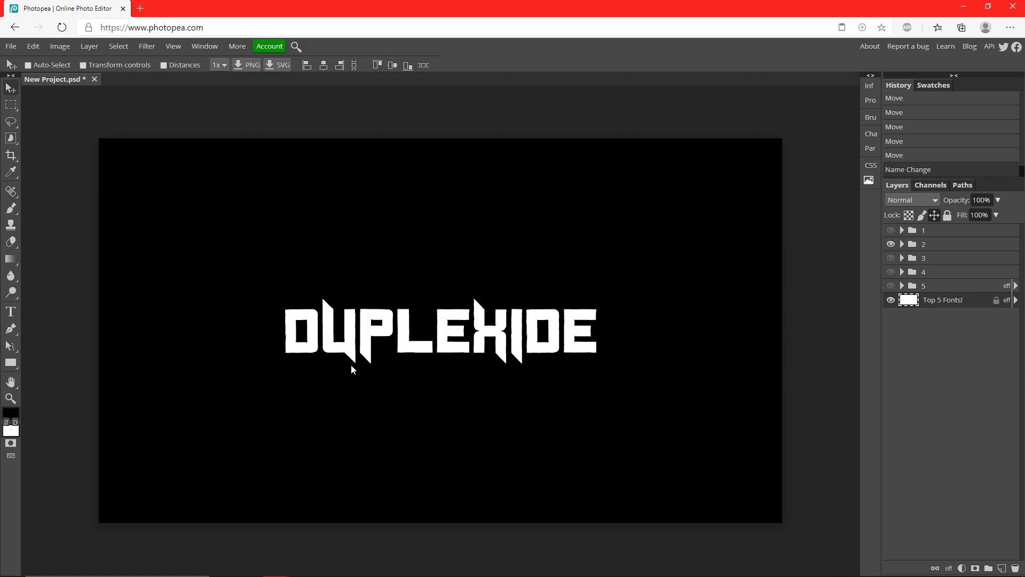
mouse_move(458, 337)
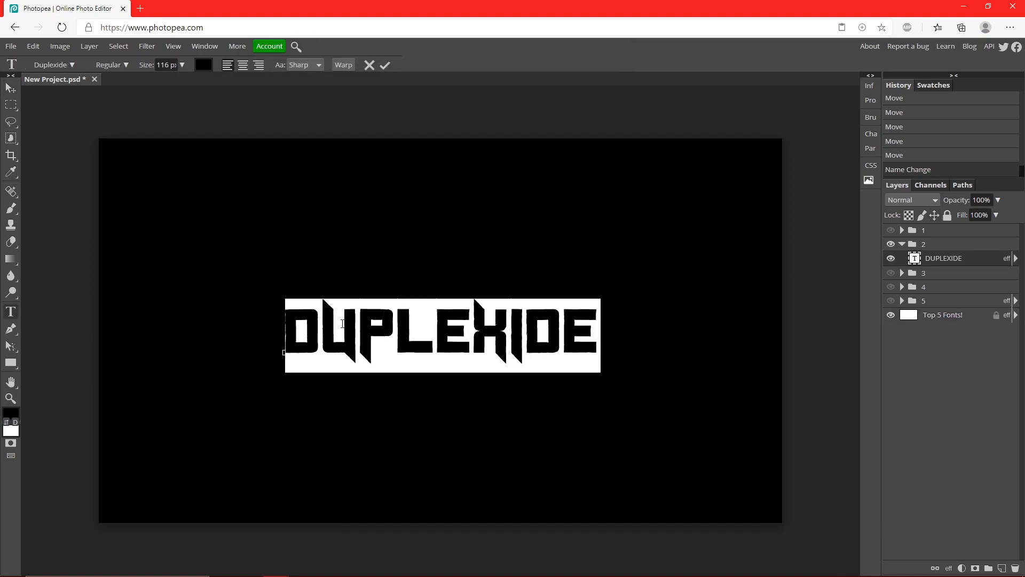
Type the trial word CAMBIT, then cancel so the text stays DUPLEXIDE
type("CAMBIT")
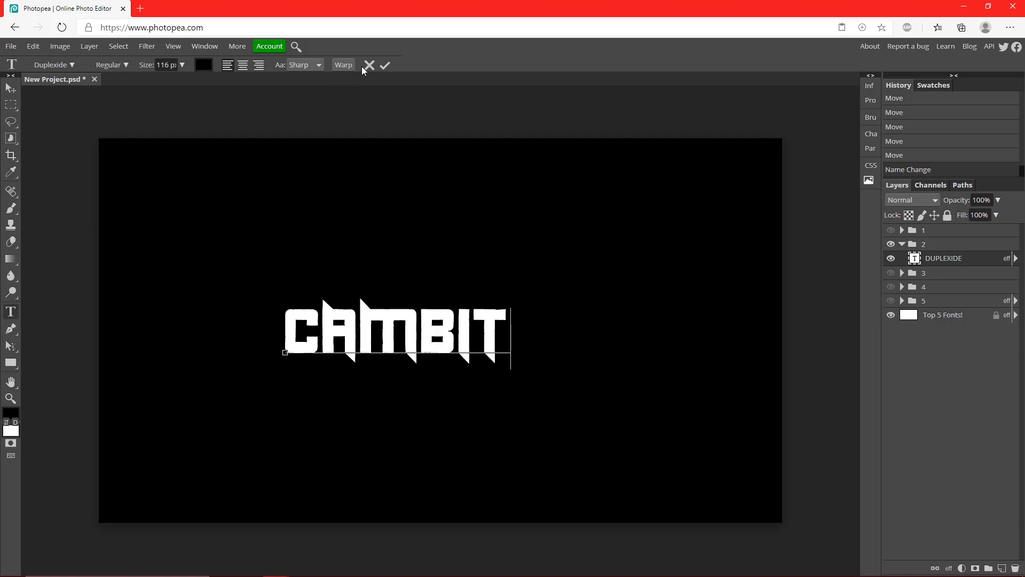
left_click(385, 65)
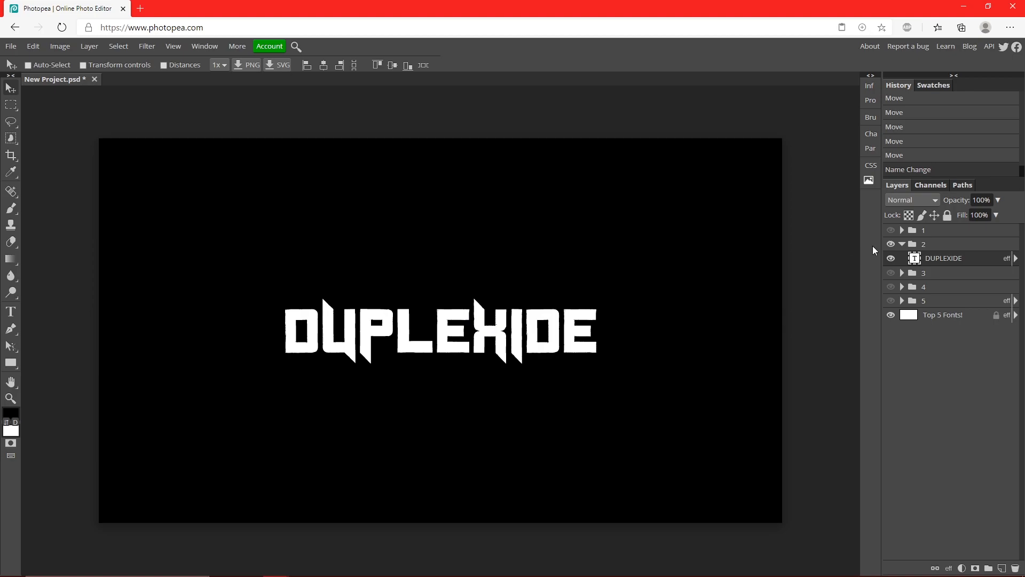
mouse_move(890, 244)
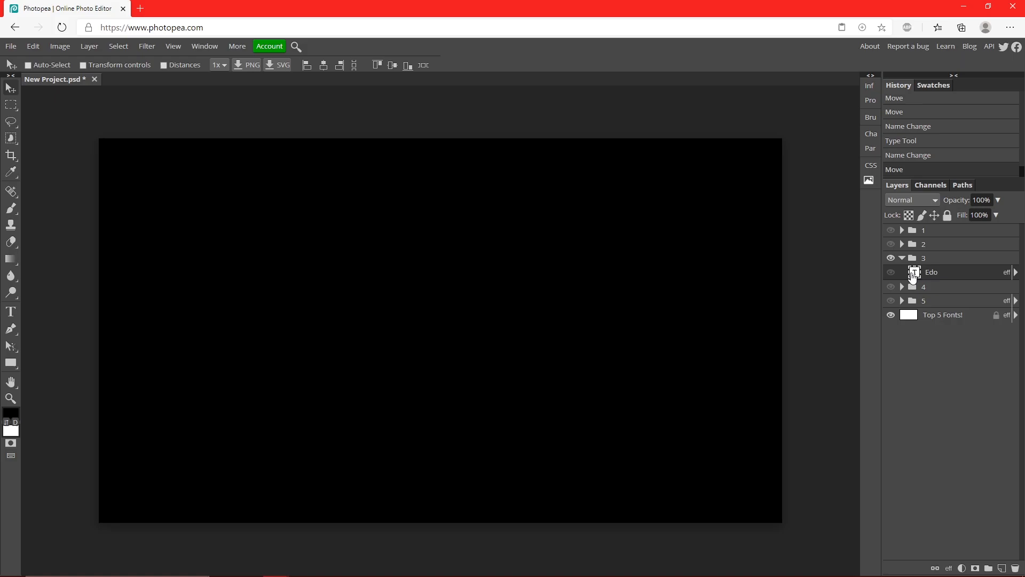
Turn on the Edo layer's visibility to show EDO on the canvas
left_click(890, 272)
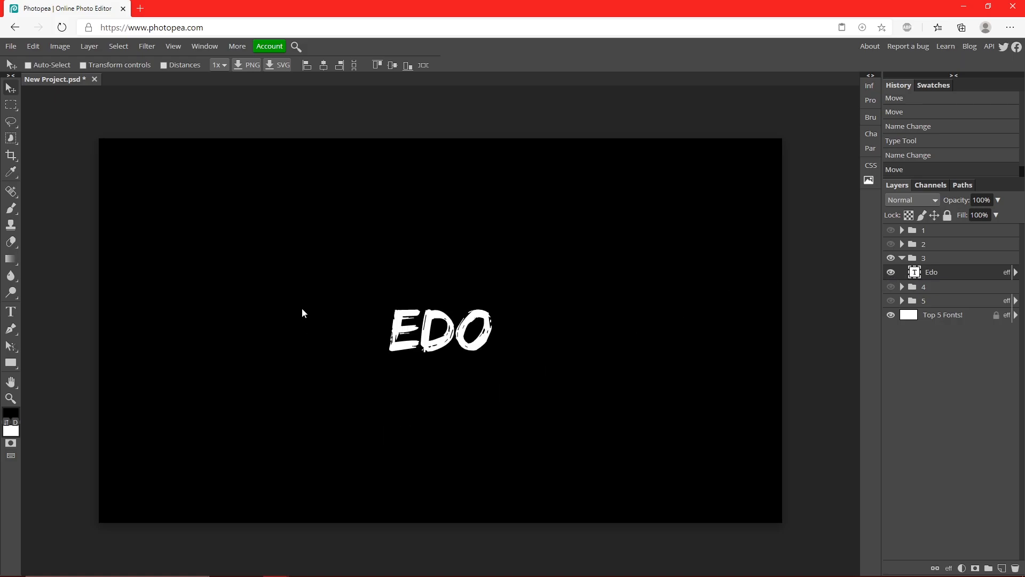
mouse_move(449, 335)
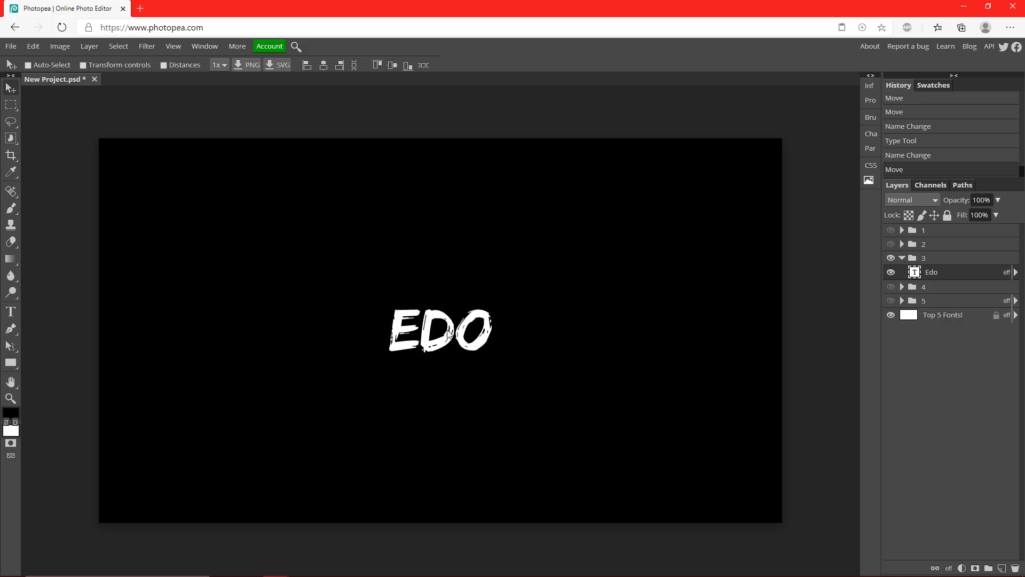
mouse_move(504, 346)
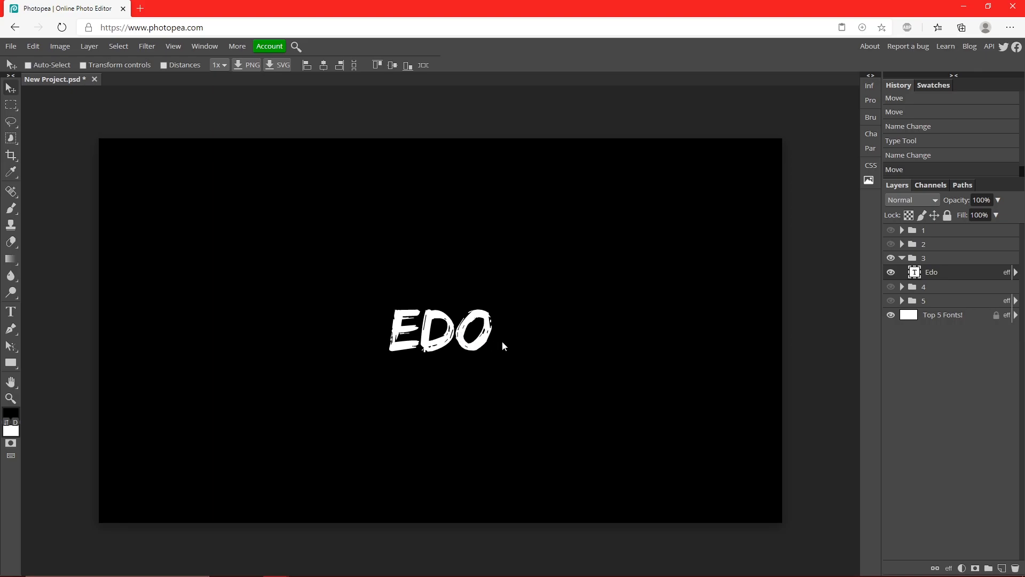
mouse_move(424, 321)
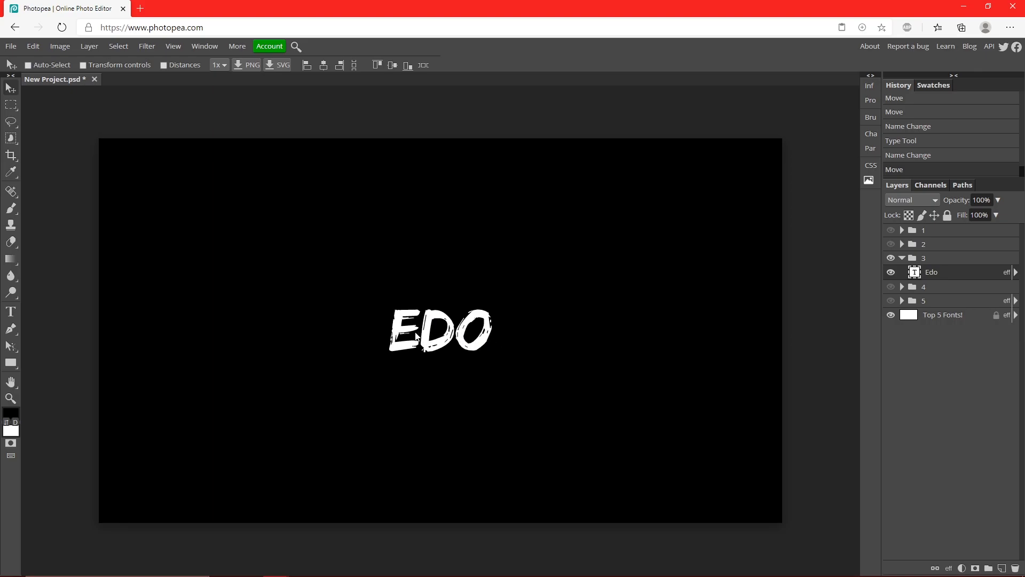
mouse_move(463, 359)
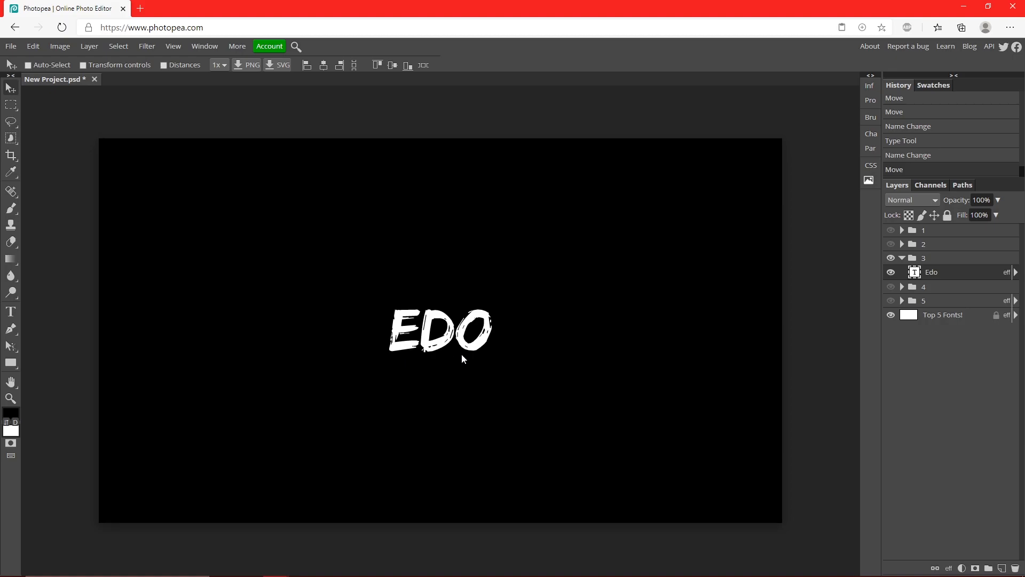
mouse_move(458, 333)
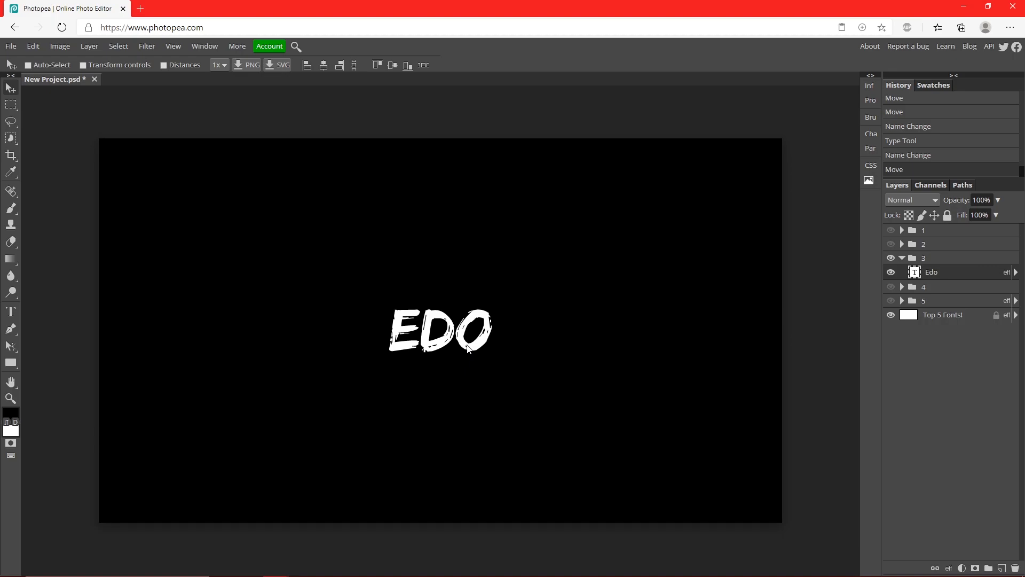
mouse_move(513, 347)
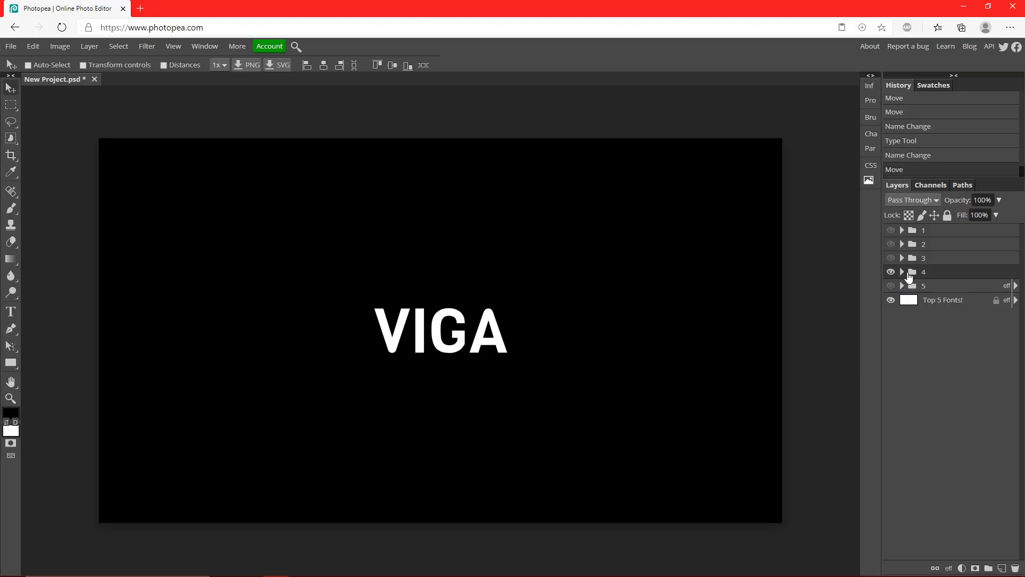
Retype group 4's VIGA text layer as CAMBIT and commit it
left_click(902, 272)
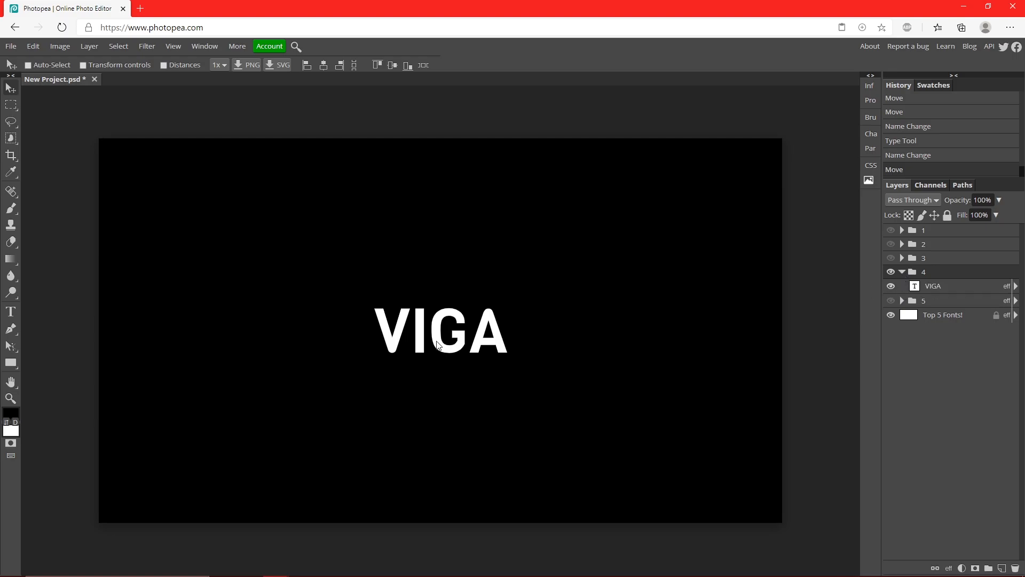
double_click(440, 330)
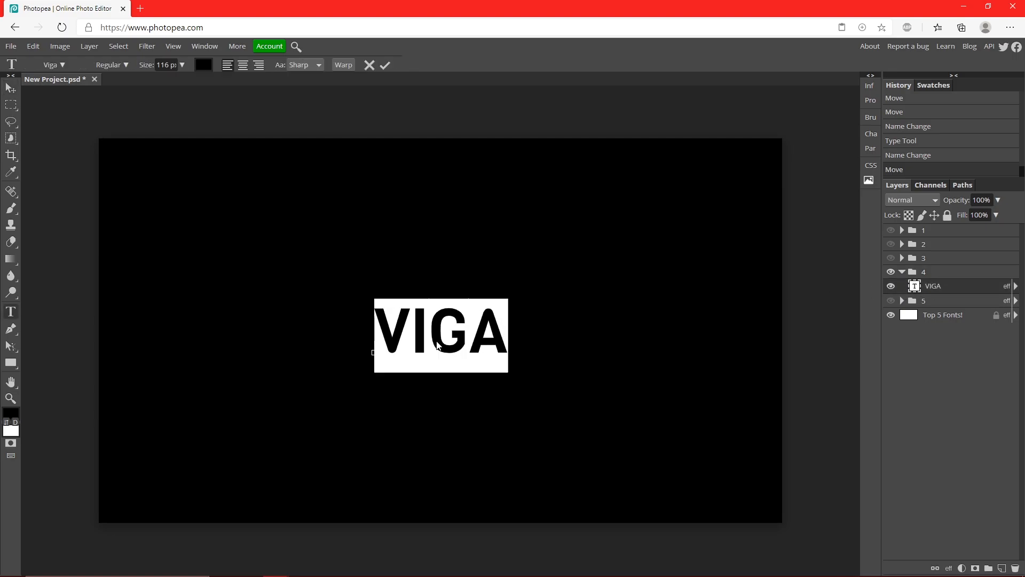
type("CAMBIT")
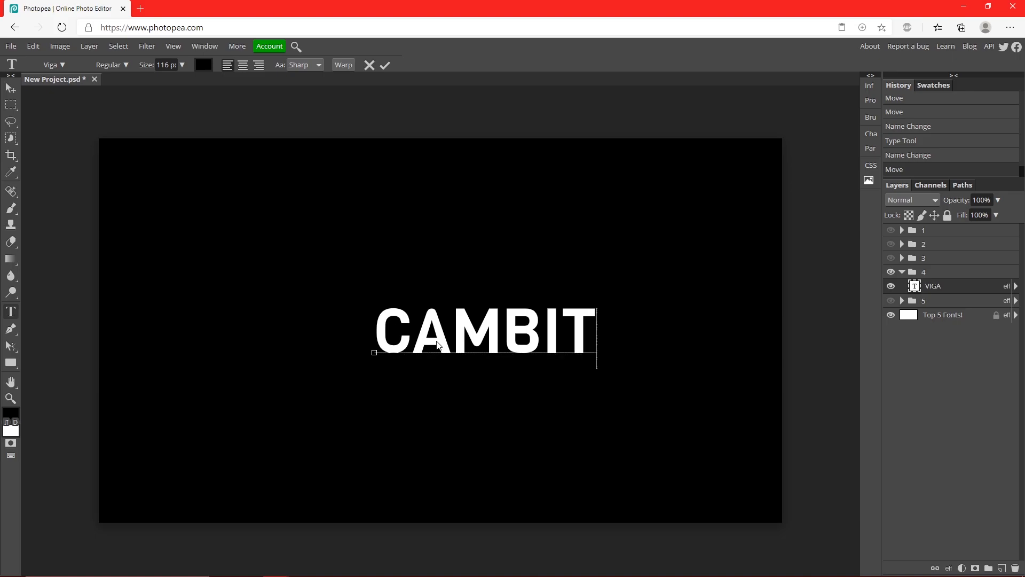
left_click(385, 65)
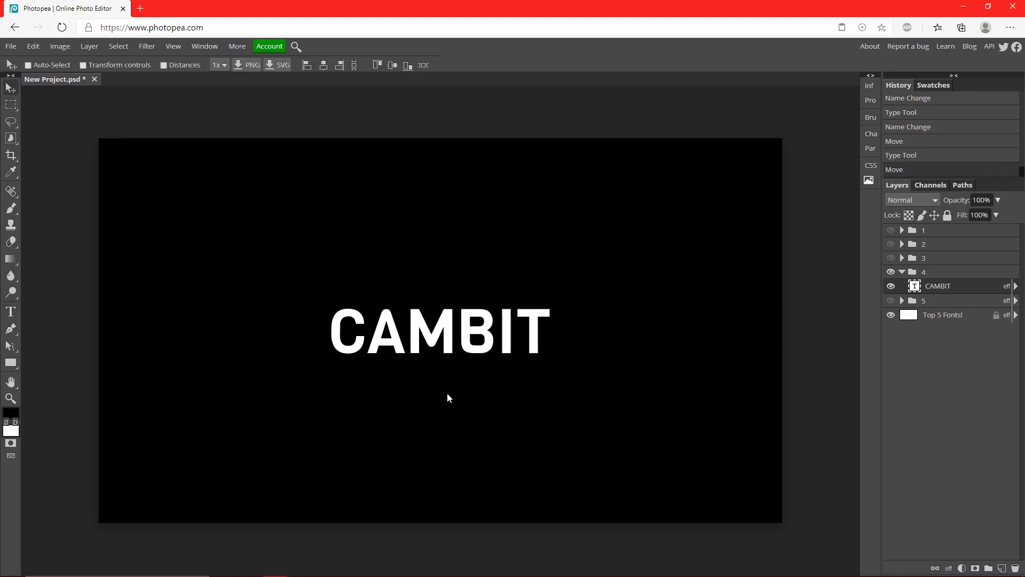
mouse_move(405, 340)
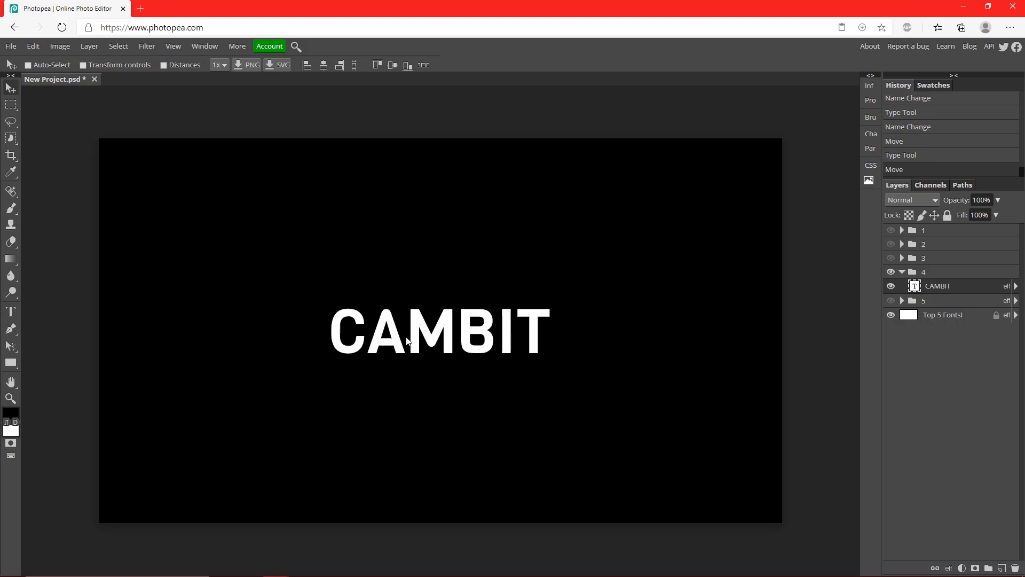
mouse_move(440, 349)
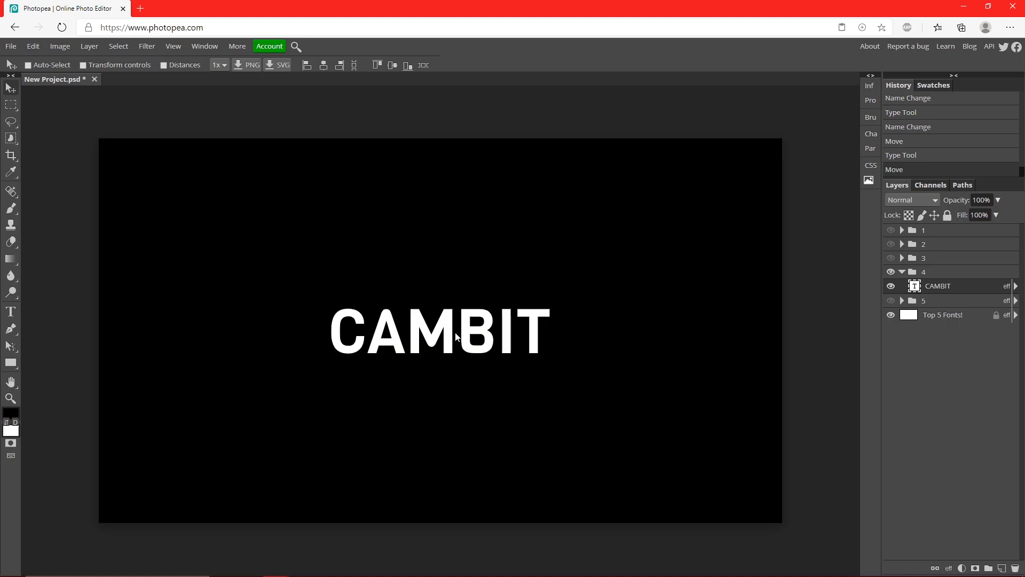
mouse_move(411, 332)
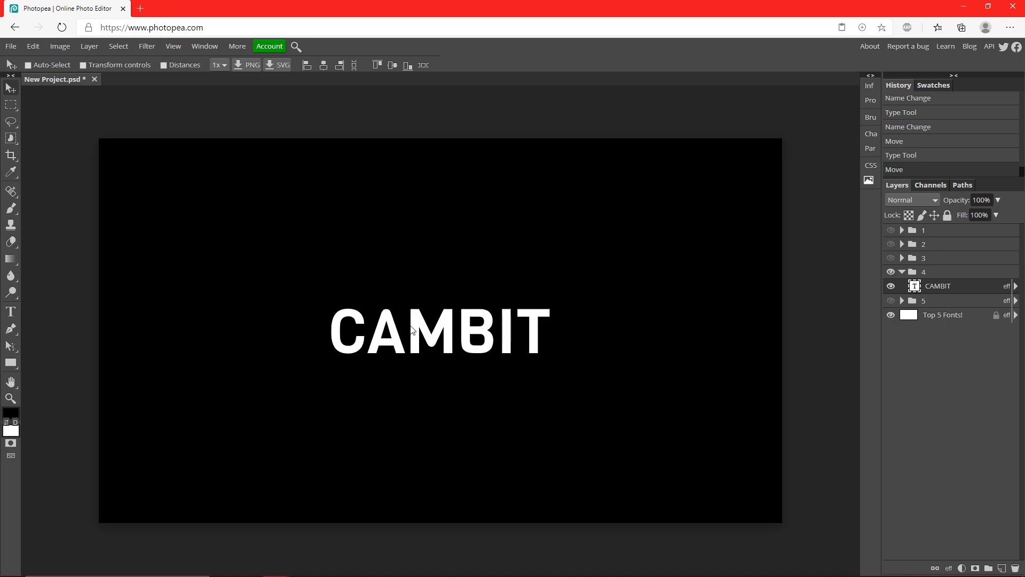
mouse_move(789, 183)
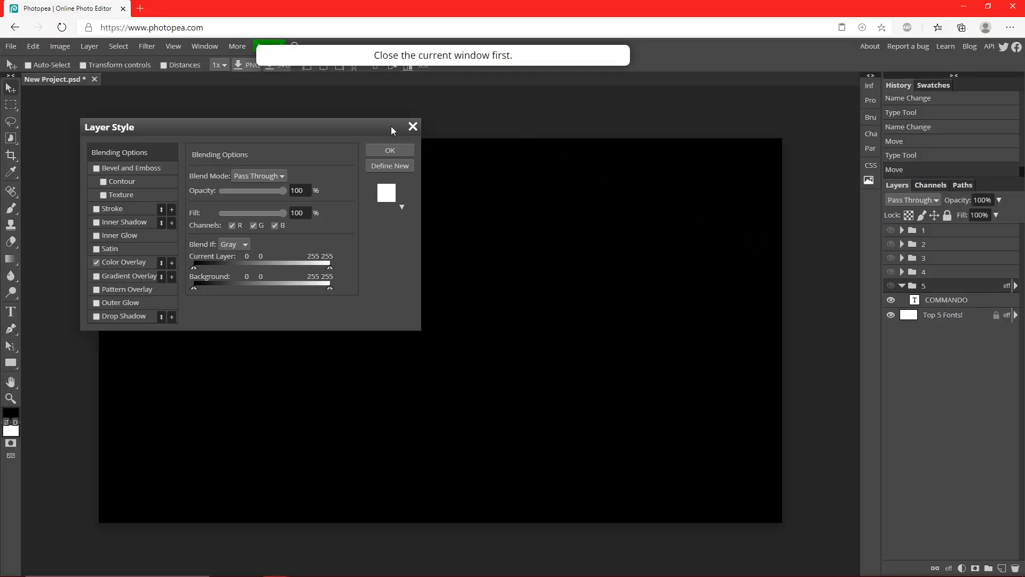
Close the Layer Style dialog for group 5
left_click(413, 126)
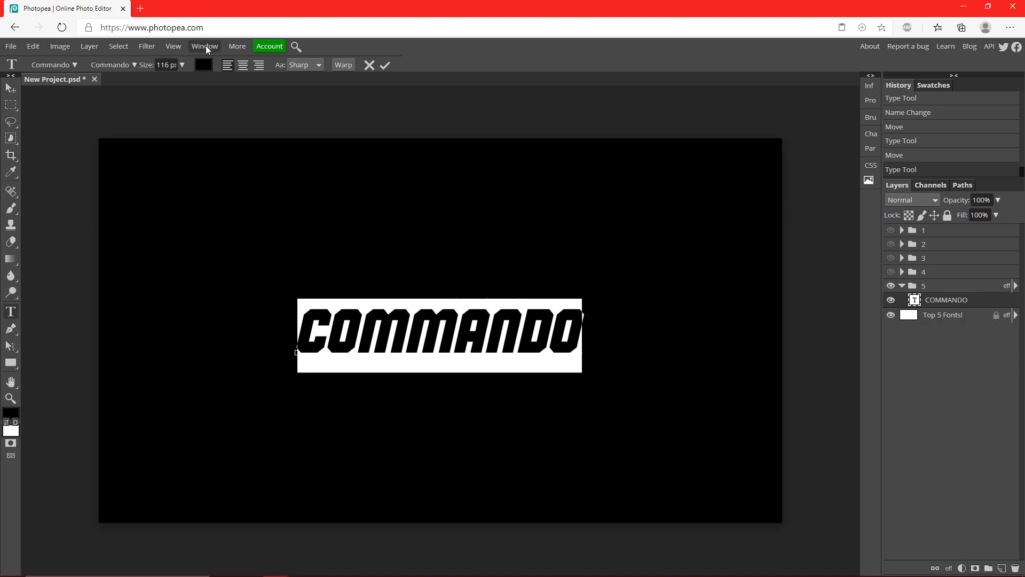
mouse_move(595, 153)
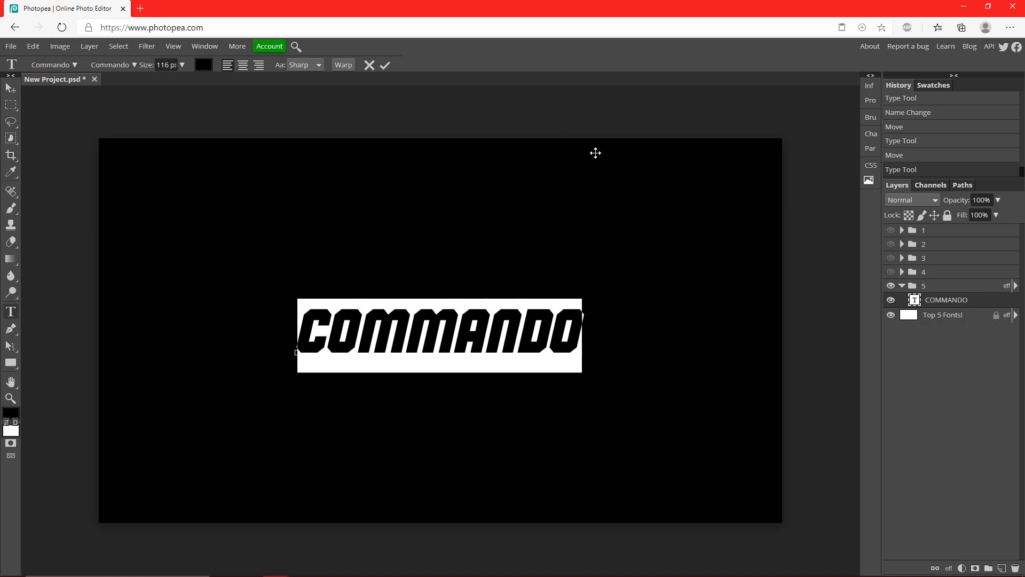